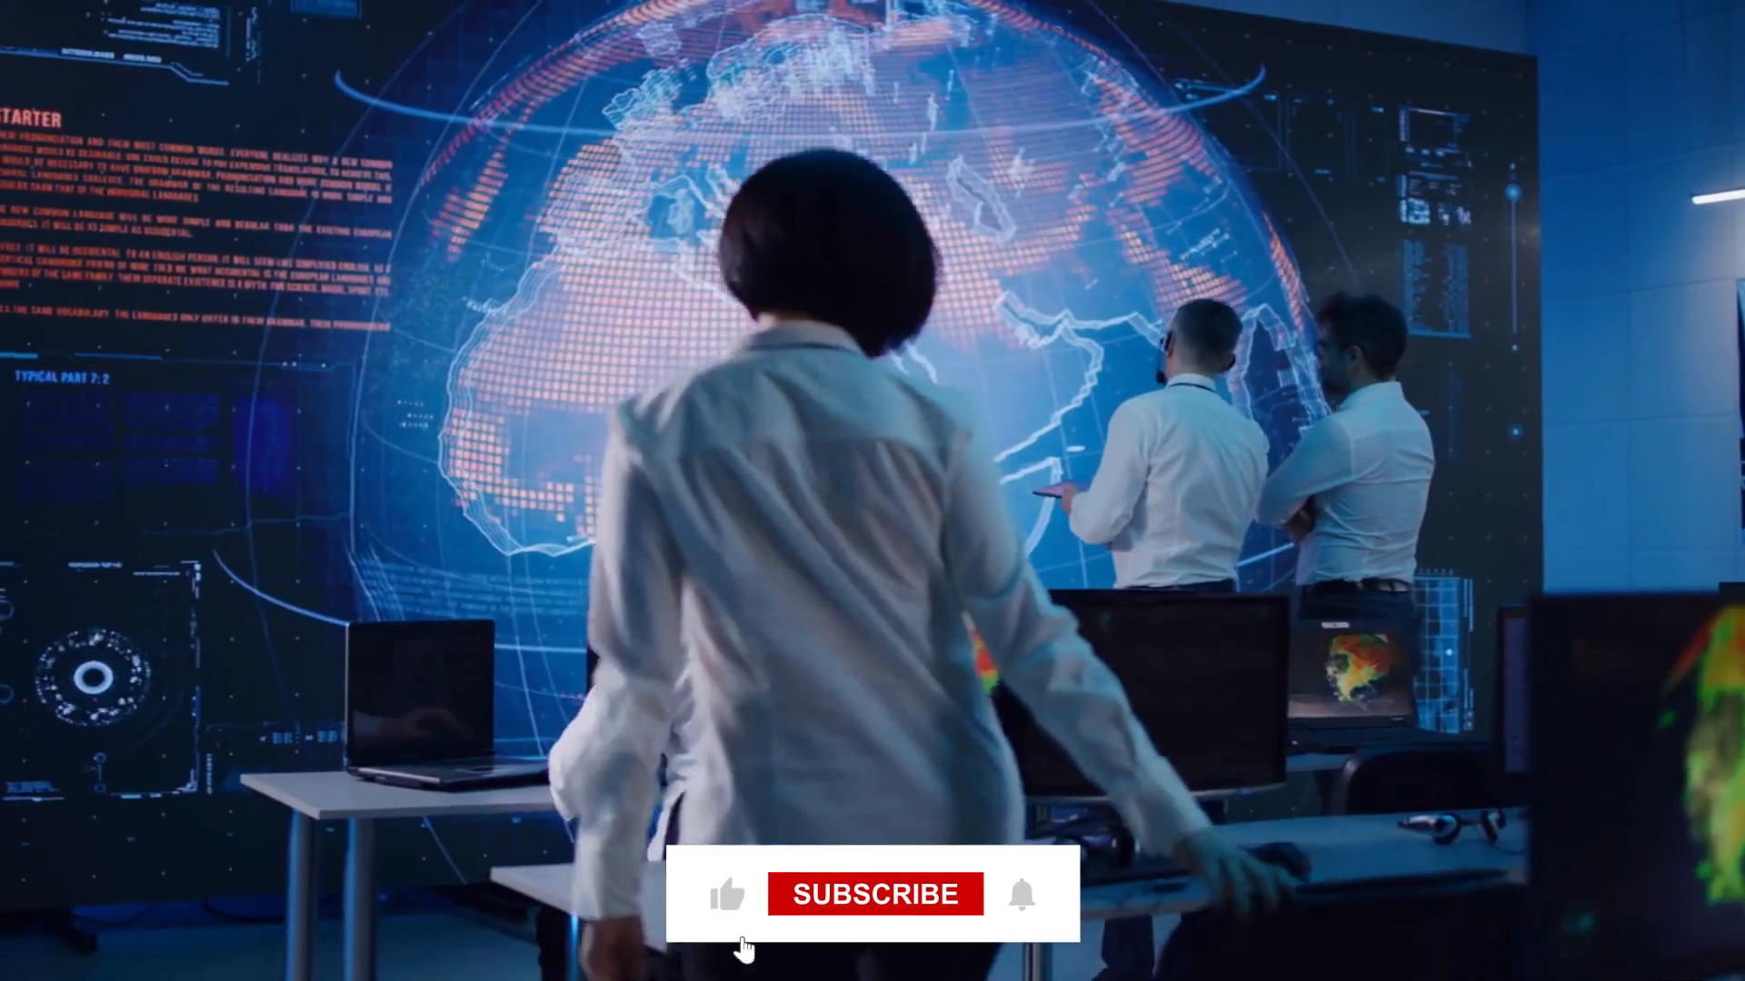
{"action": "left_click", "coordinate": [866, 895]}
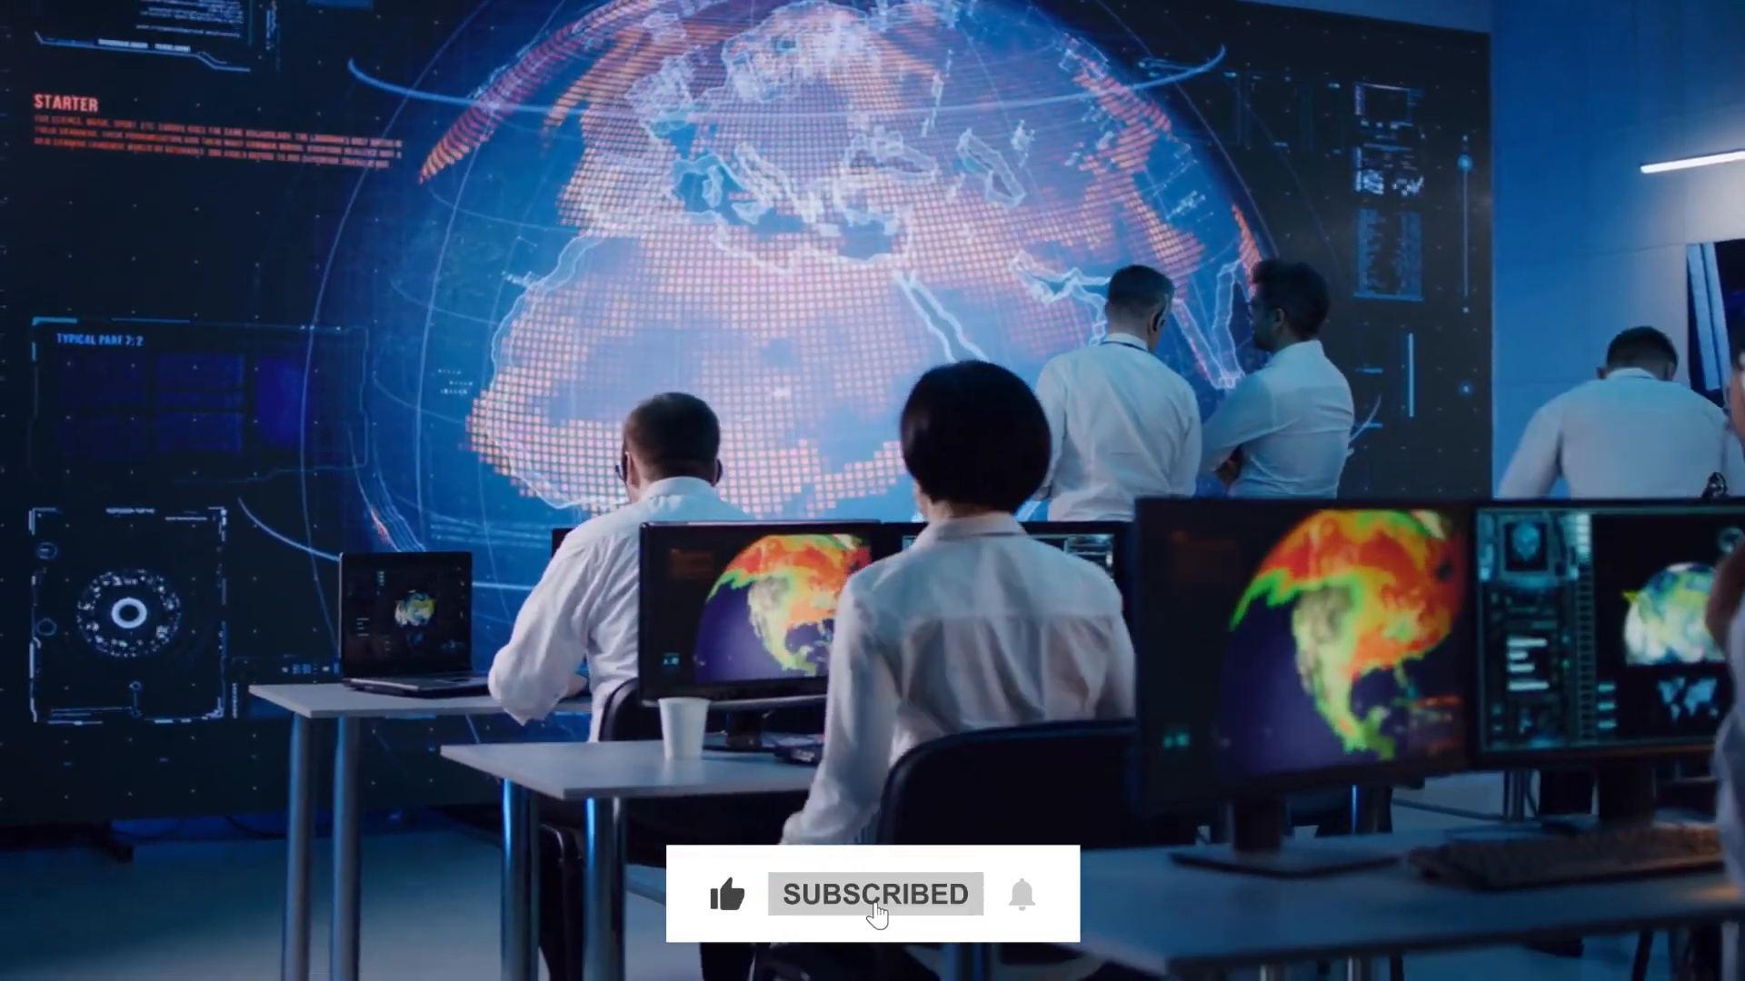